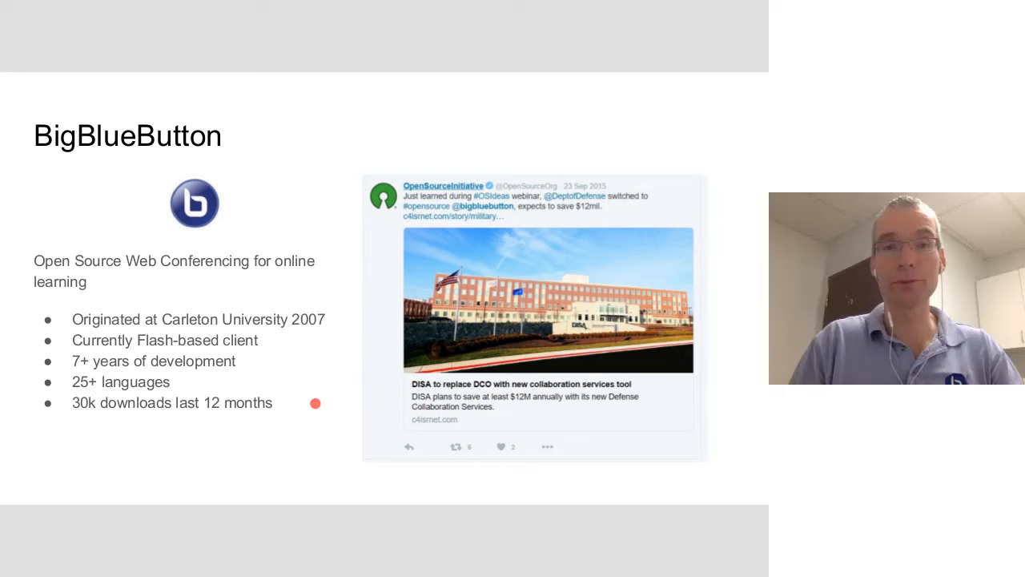
pyautogui.press('Right')
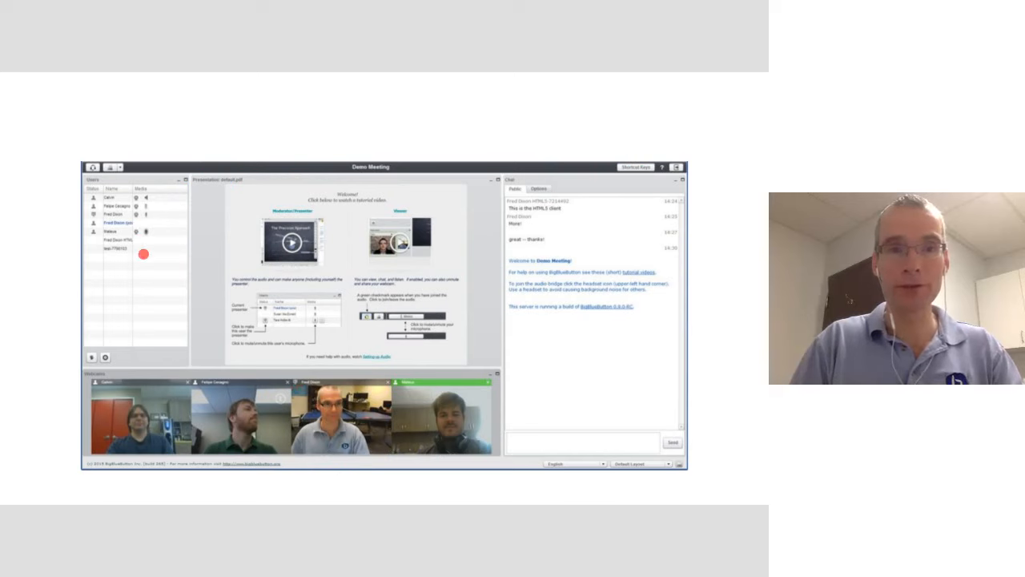
pyautogui.moveTo(372, 273)
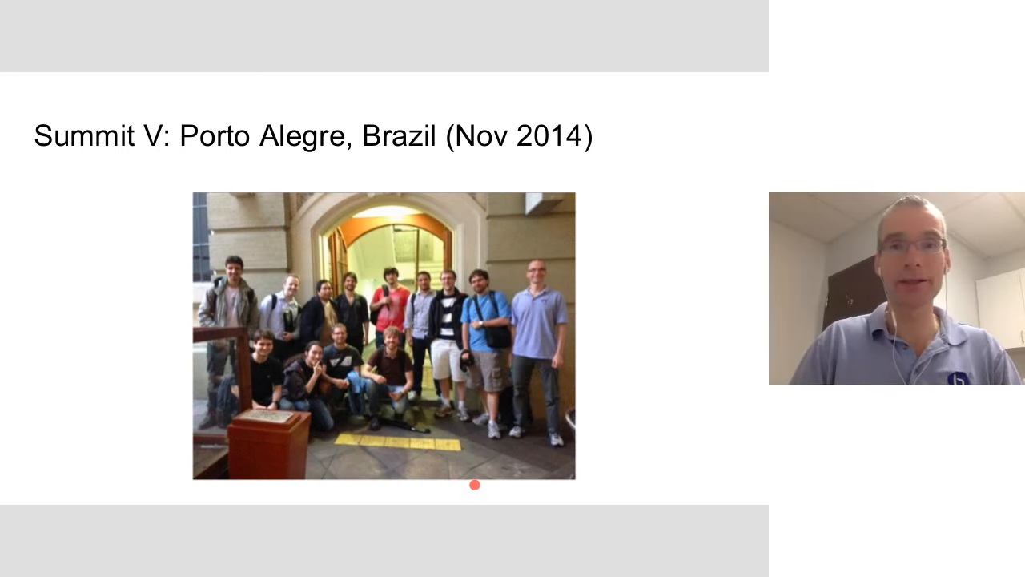
pyautogui.press('Right')
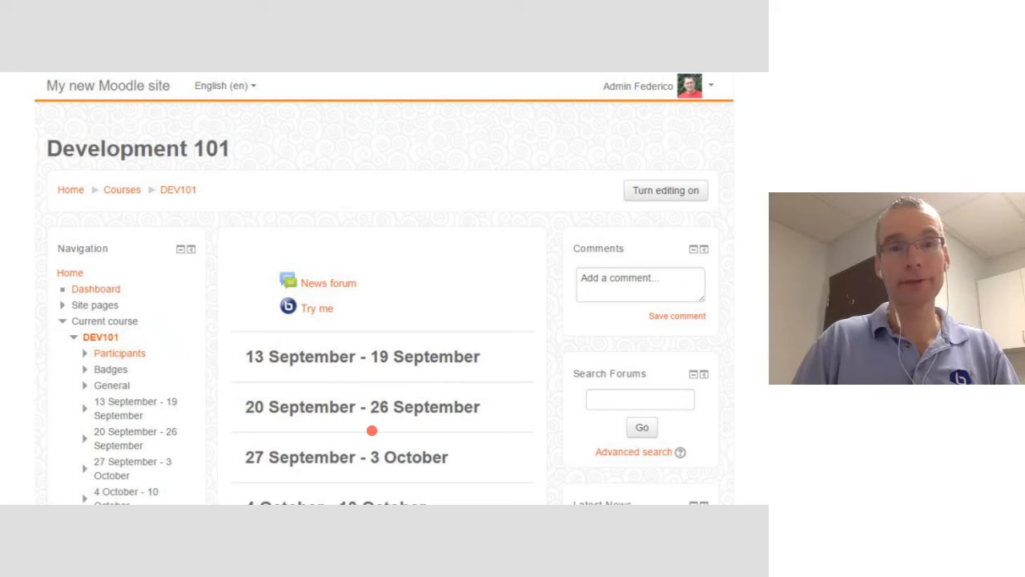
pyautogui.moveTo(356, 324)
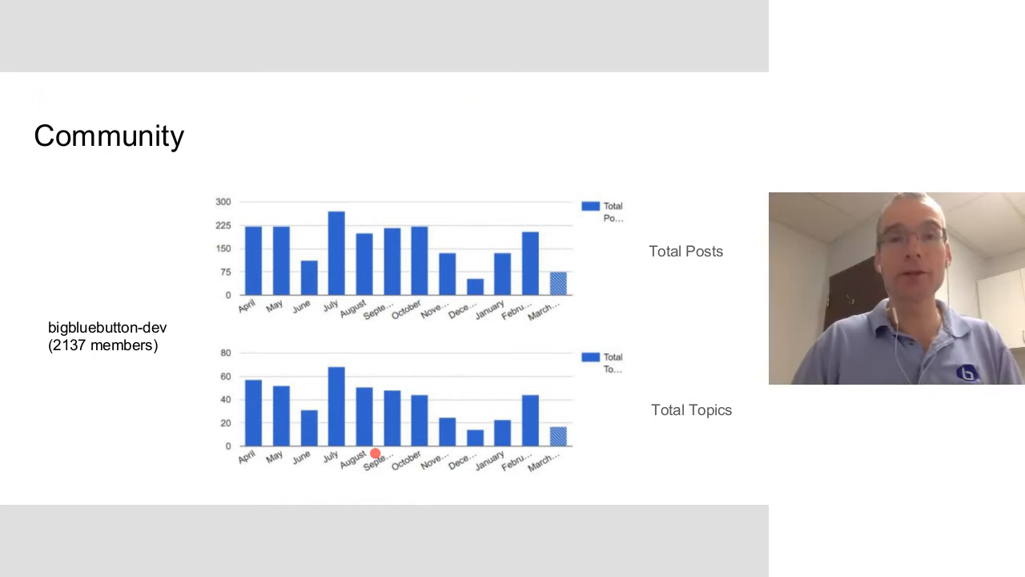
pyautogui.moveTo(595, 279)
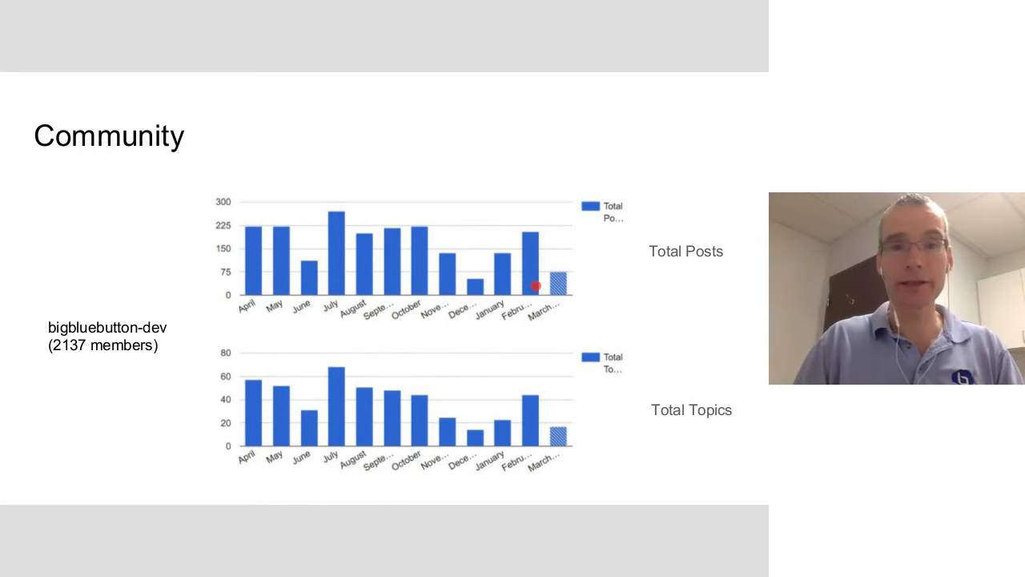
pyautogui.press('Right')
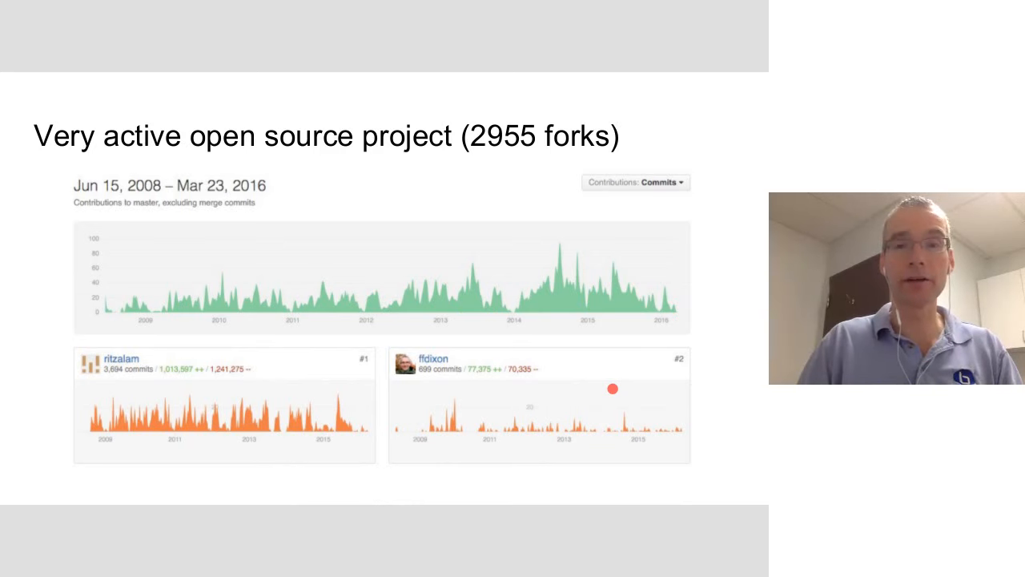
pyautogui.press('Right')
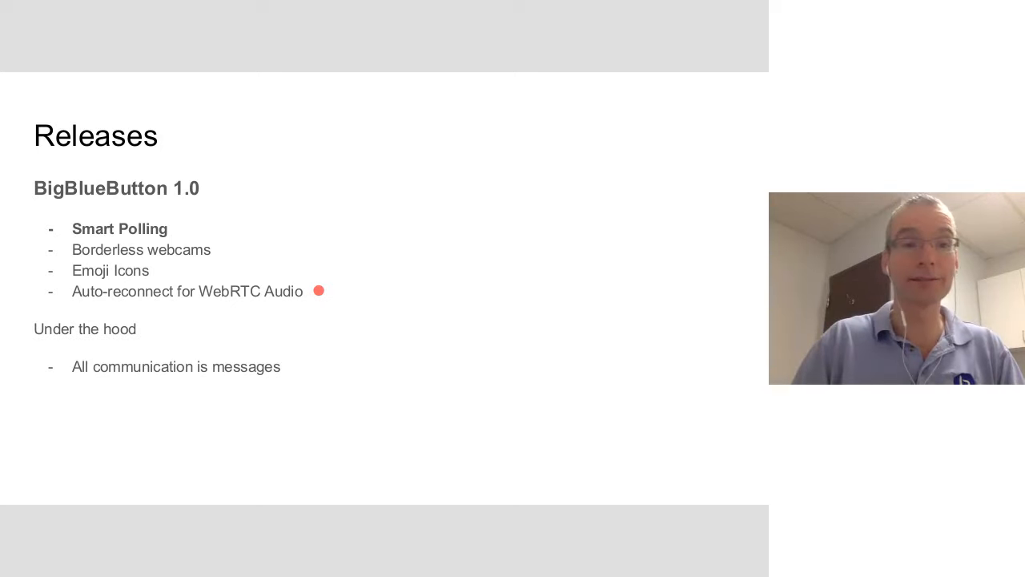
pyautogui.press('Right')
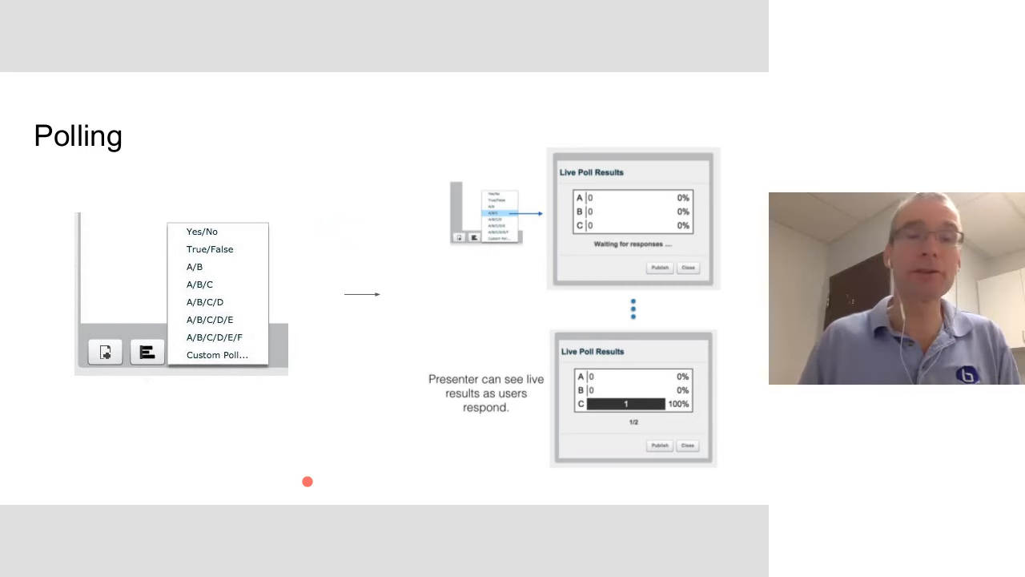
pyautogui.moveTo(229, 222)
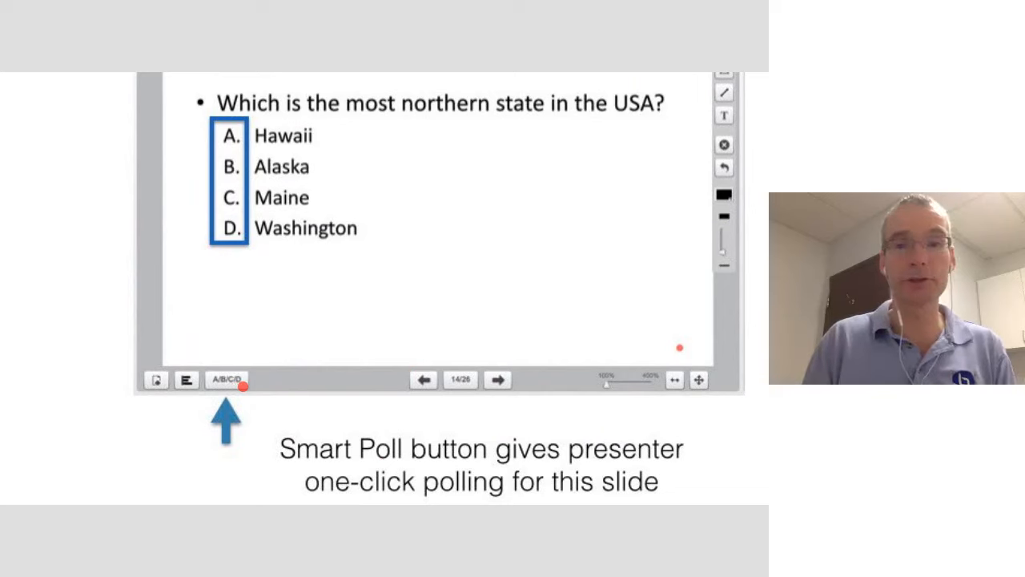
pyautogui.click(227, 379)
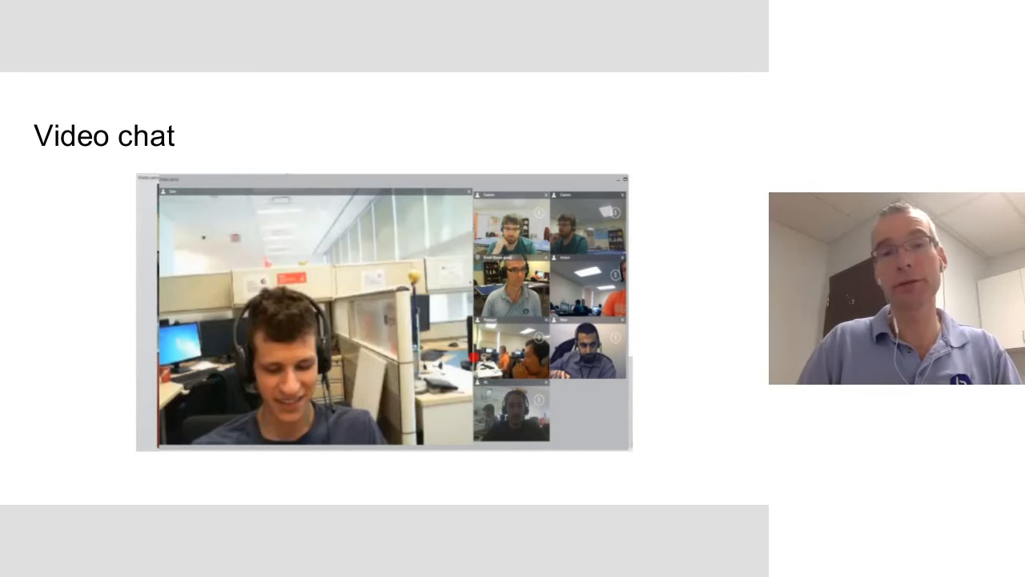
pyautogui.press('Right')
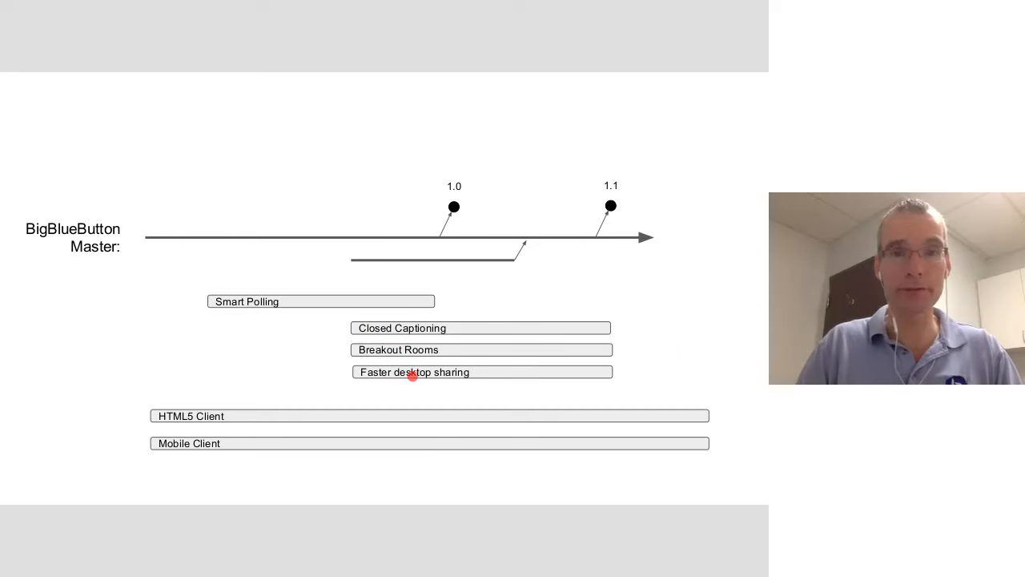
pyautogui.moveTo(501, 258)
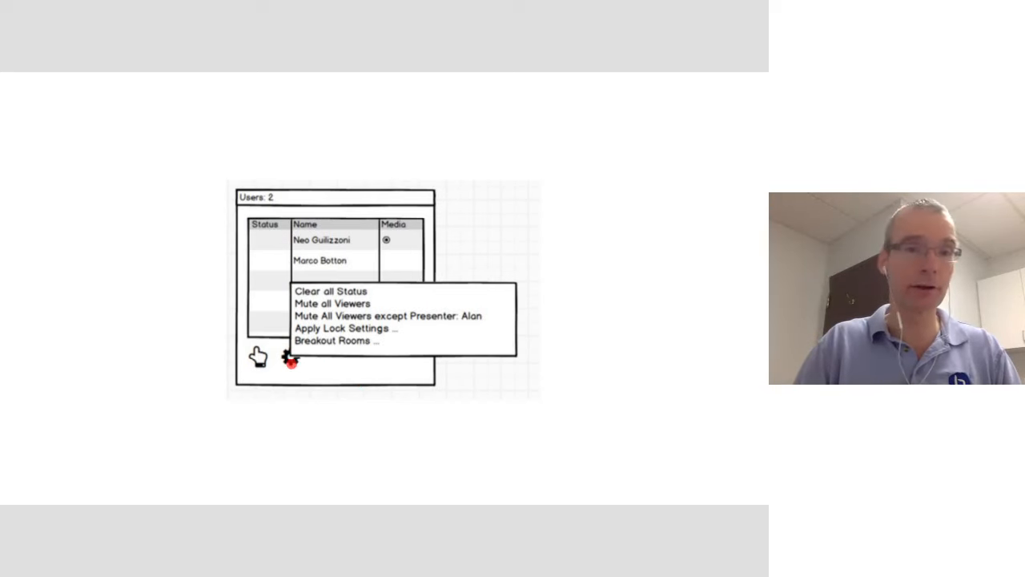
pyautogui.click(334, 341)
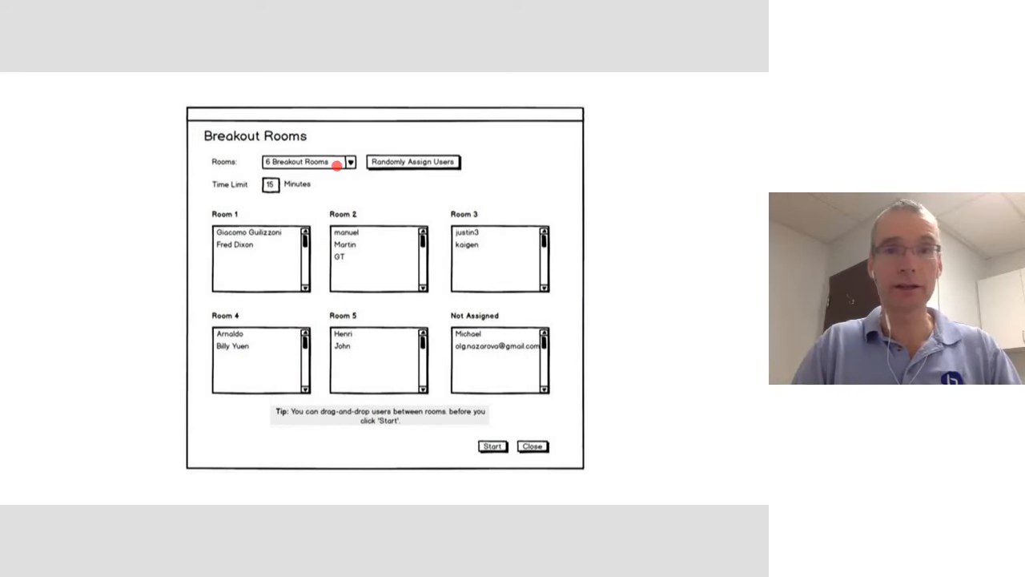
pyautogui.moveTo(392, 175)
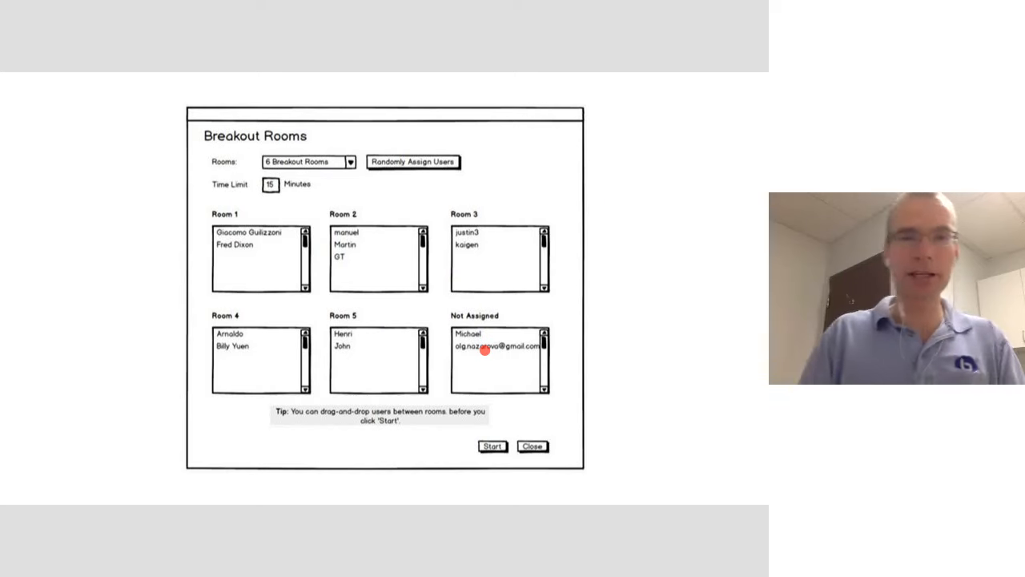
pyautogui.moveTo(414, 452)
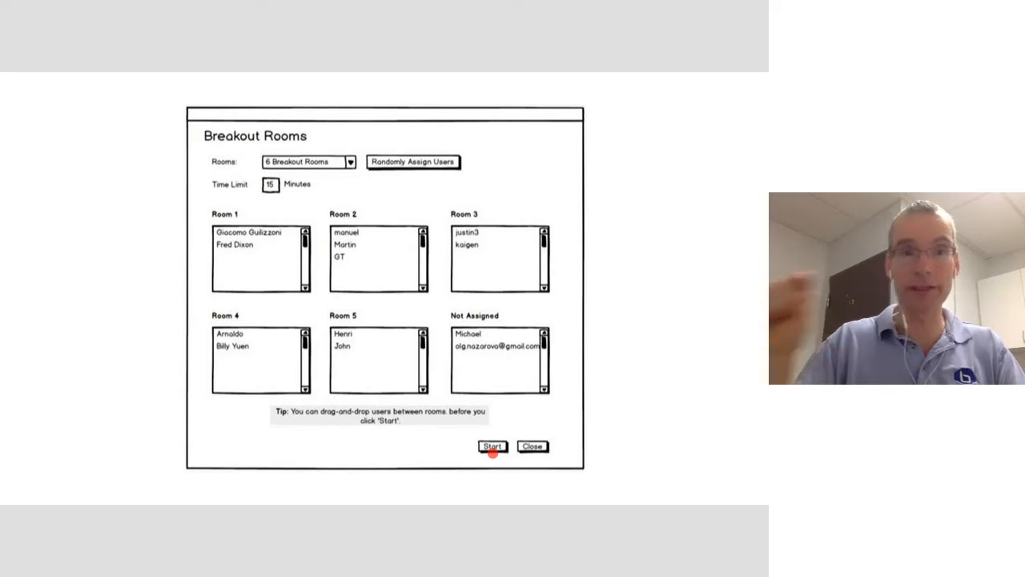
pyautogui.click(492, 446)
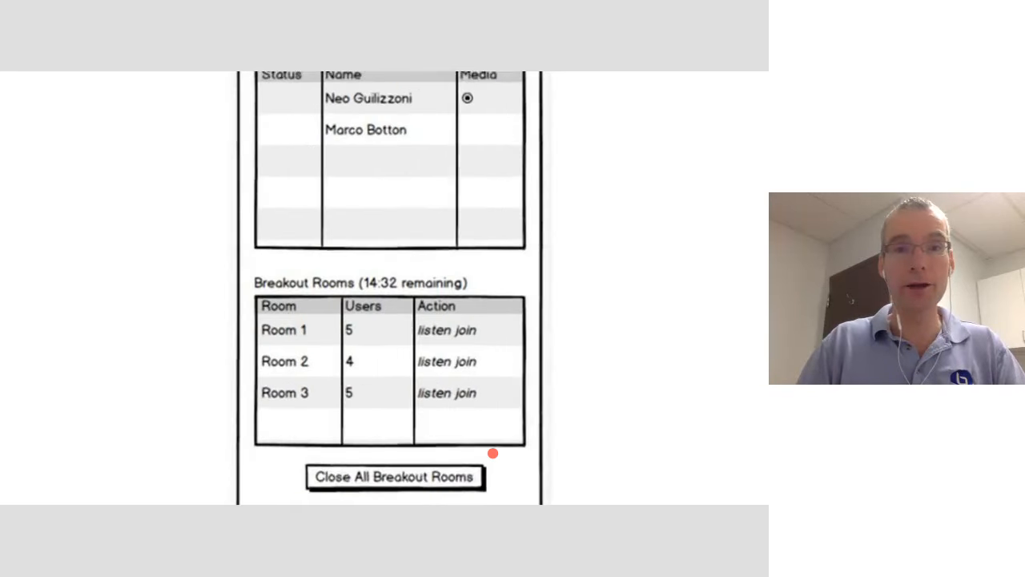
pyautogui.scroll(-3)
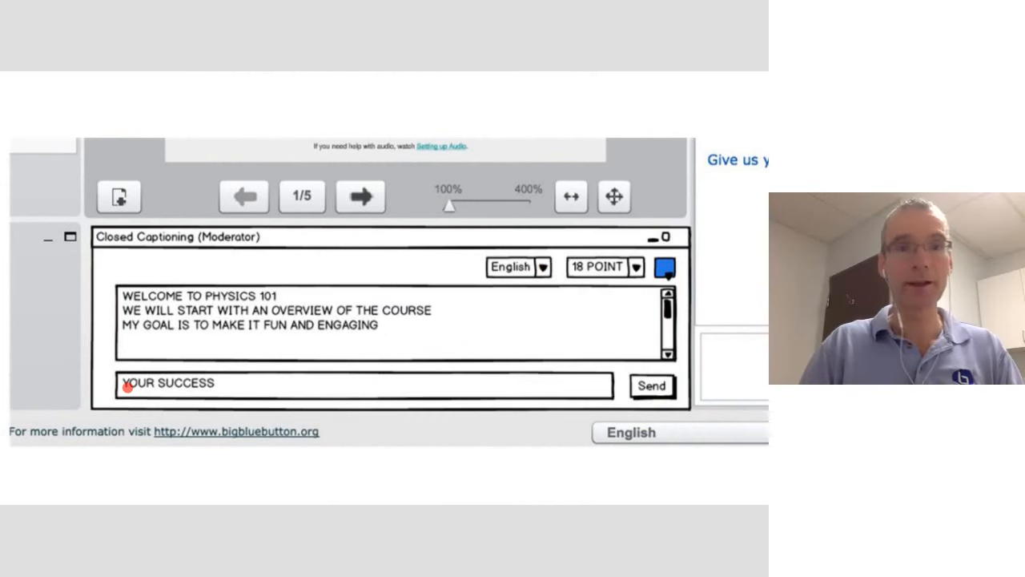
pyautogui.moveTo(279, 387)
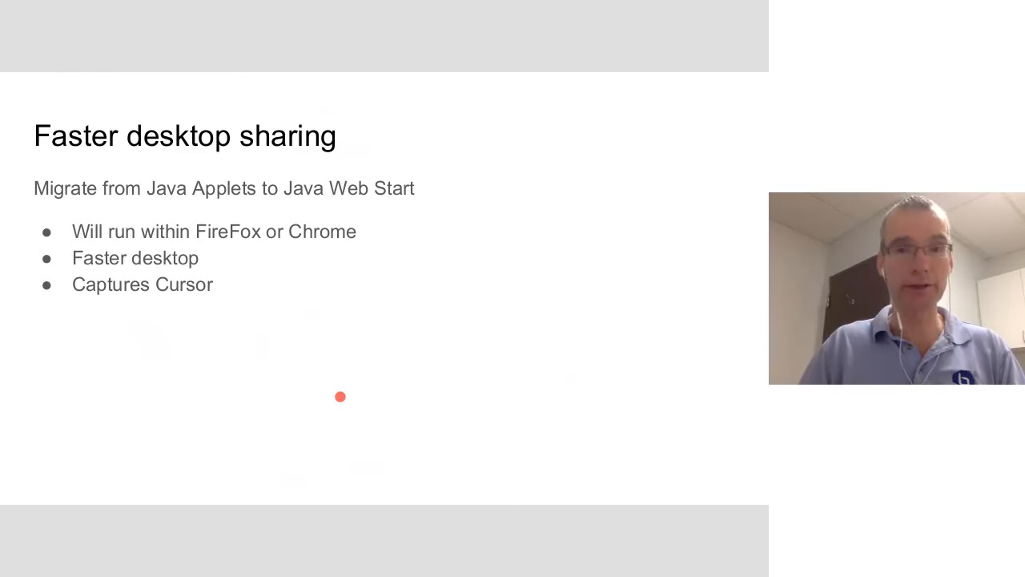
pyautogui.press('Right')
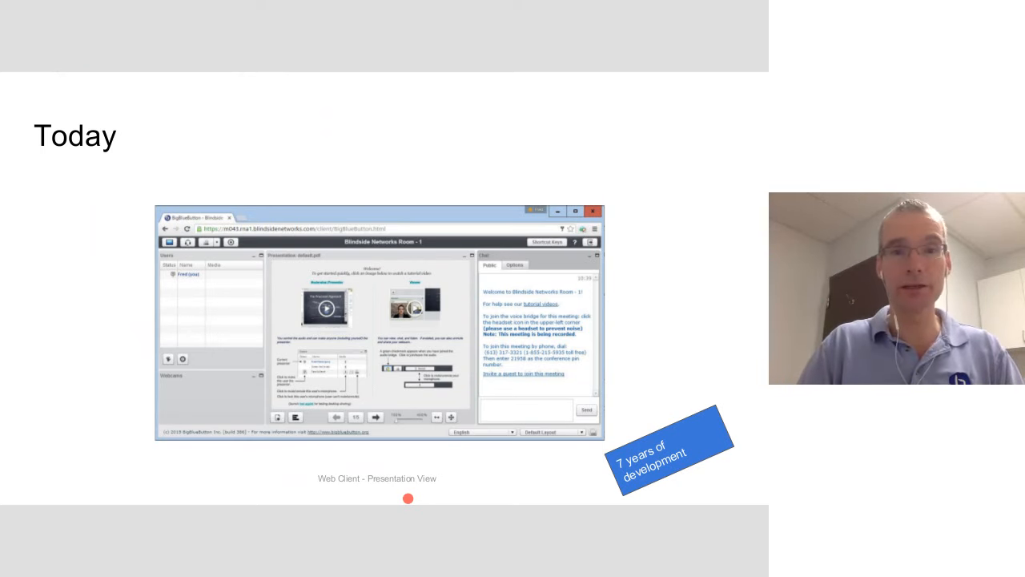
pyautogui.press('Right')
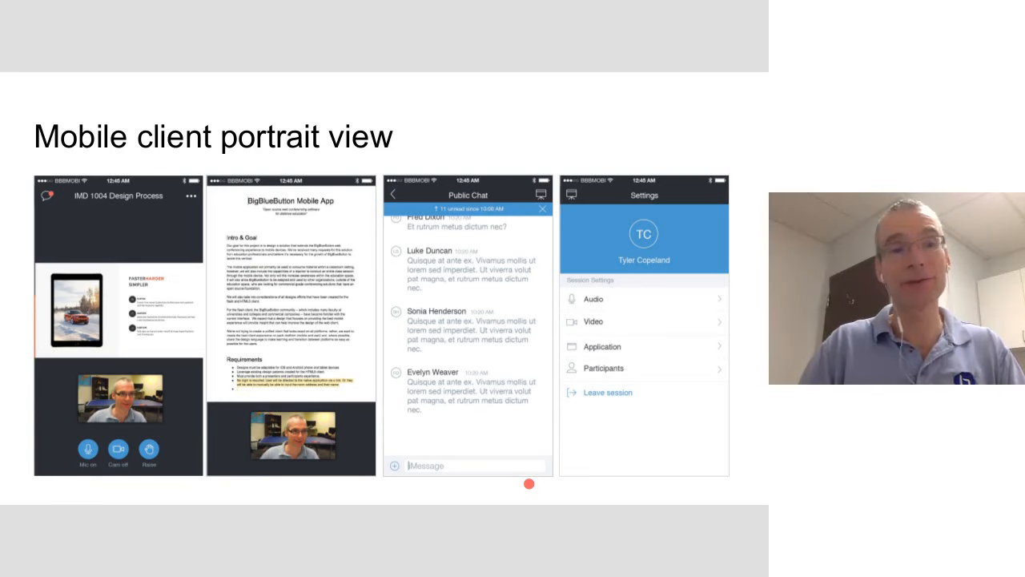
pyautogui.press('right')
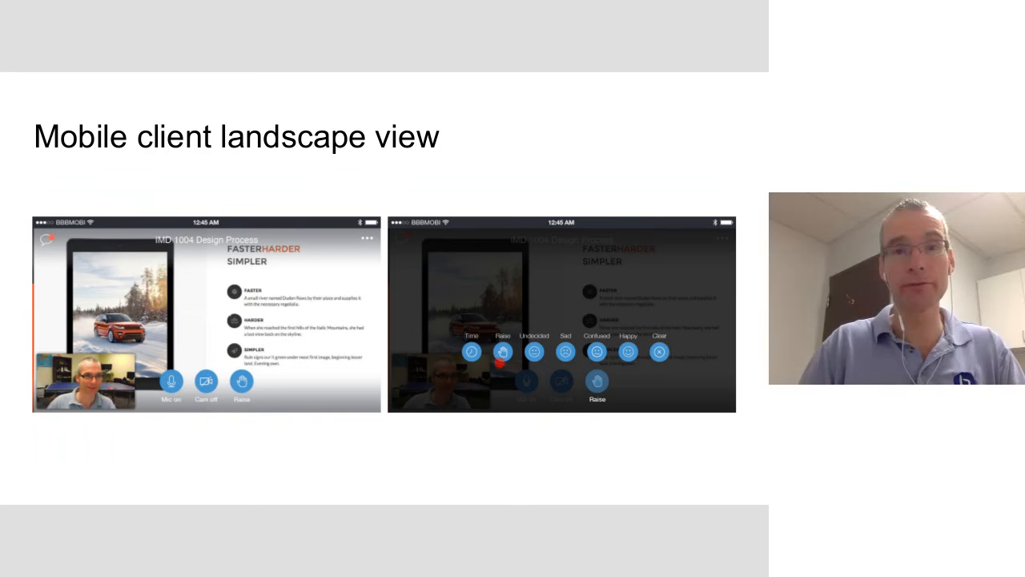
pyautogui.press('right')
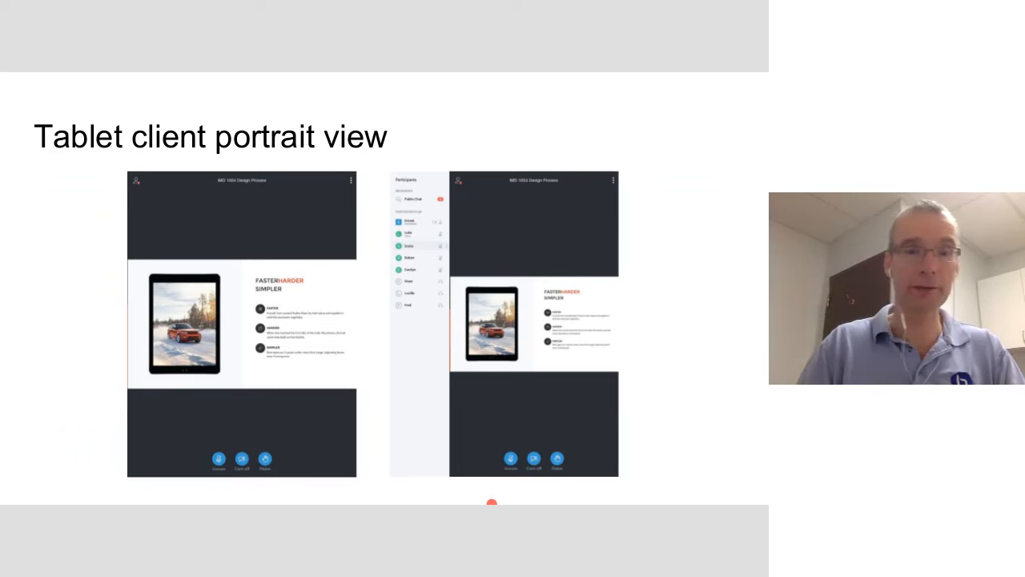
pyautogui.press('Right')
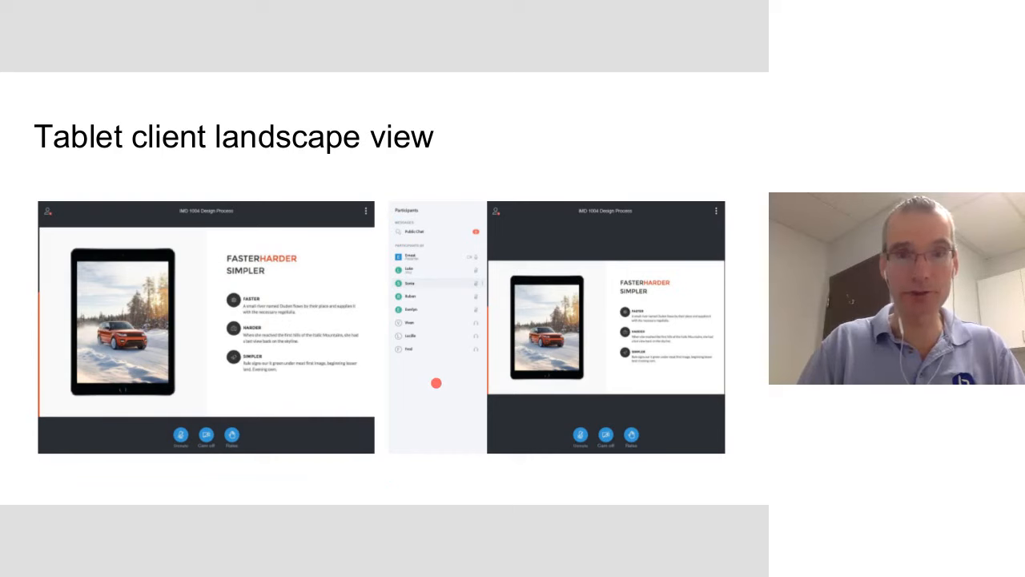
pyautogui.press('right')
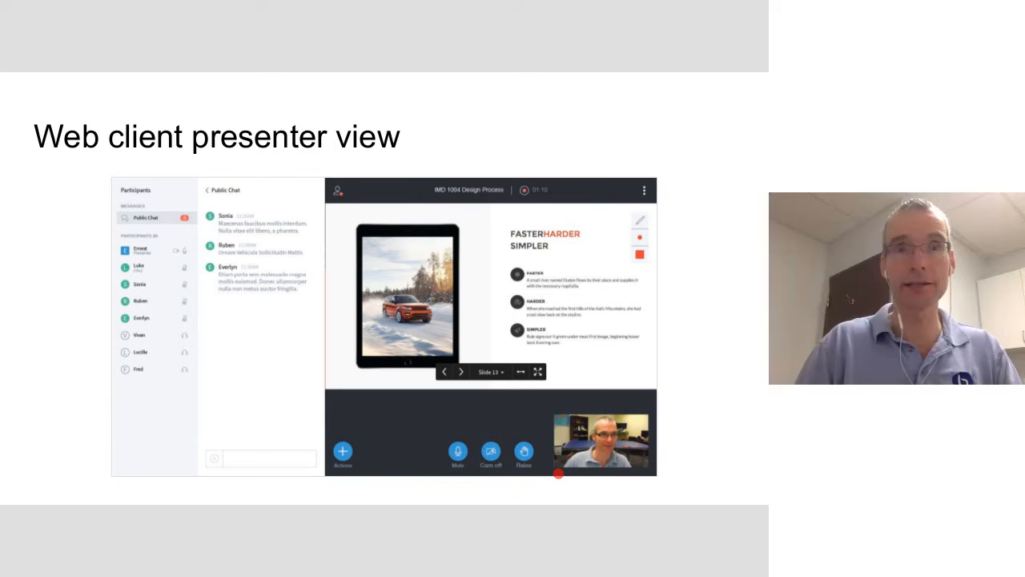
pyautogui.press('Right')
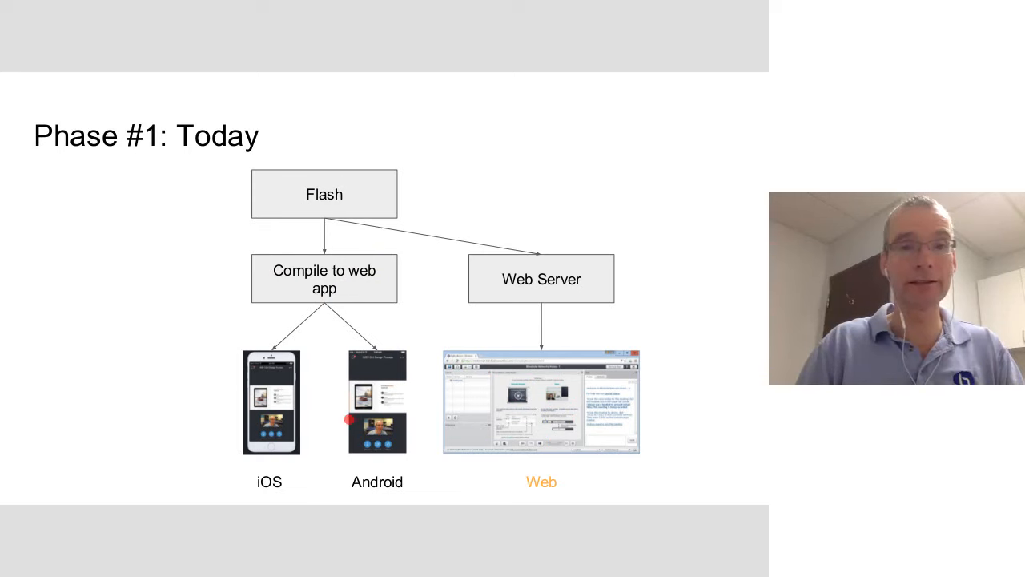